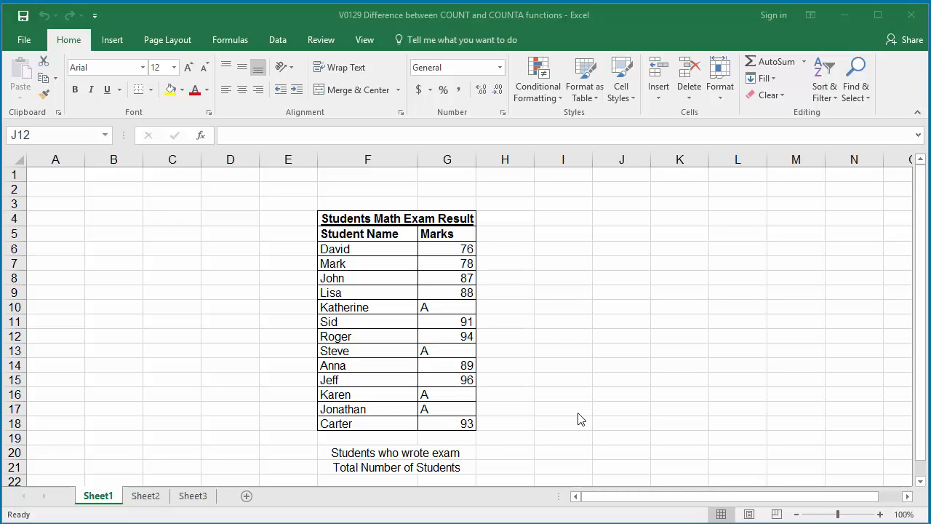
{"action": "mouse_move", "coordinate": [501, 373]}
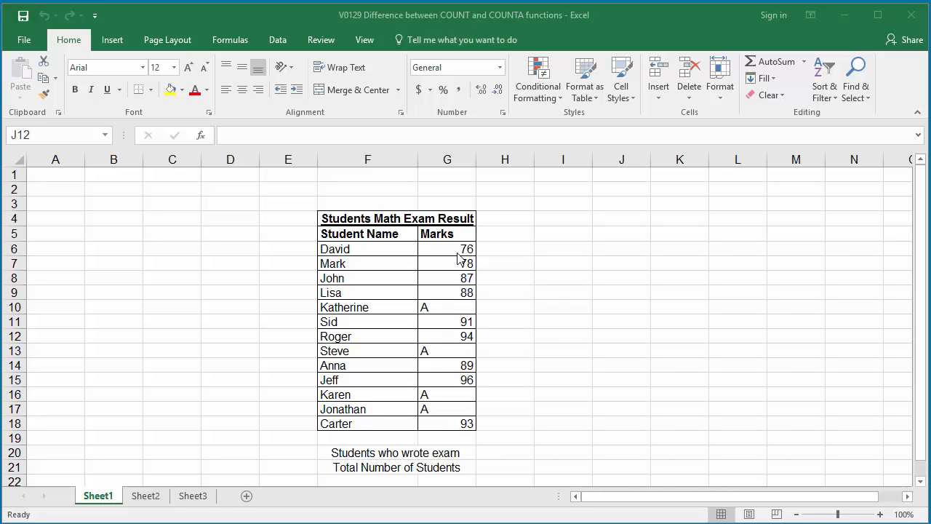
{"action": "mouse_move", "coordinate": [429, 313]}
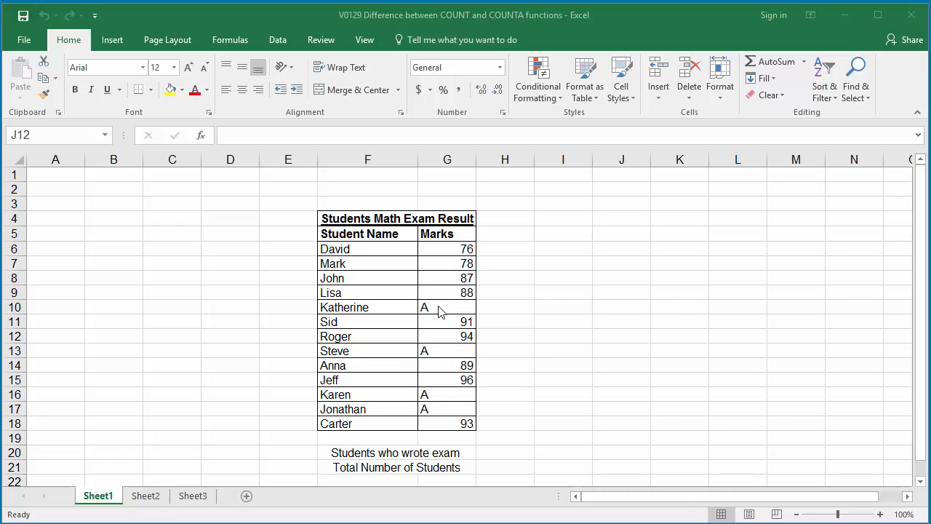
{"action": "mouse_move", "coordinate": [493, 457]}
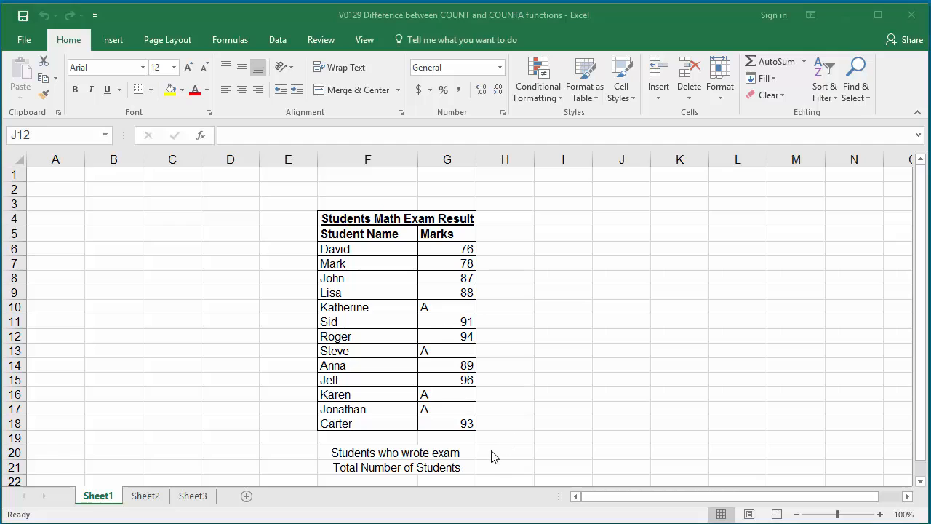
- Start a COUNT formula in H20 over the marks beginning at G6
{"action": "left_click", "coordinate": [494, 452]}
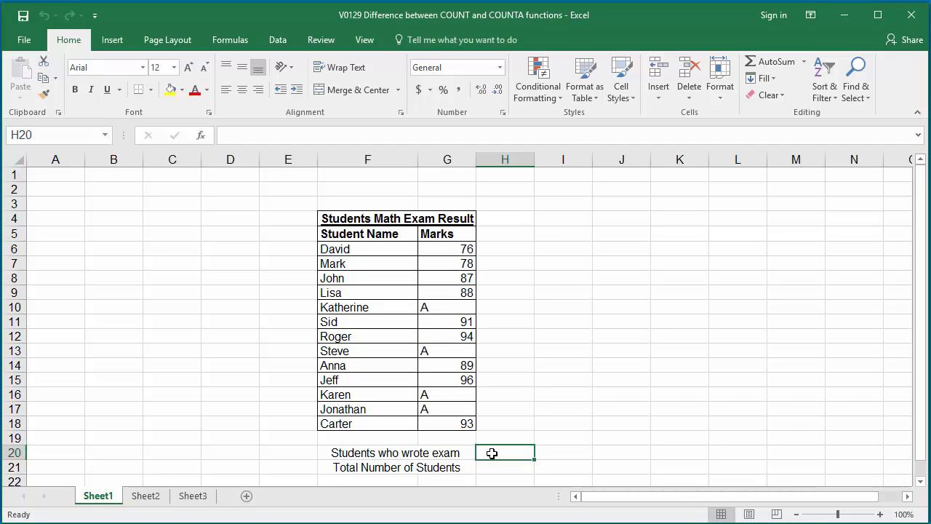
{"action": "mouse_move", "coordinate": [410, 334]}
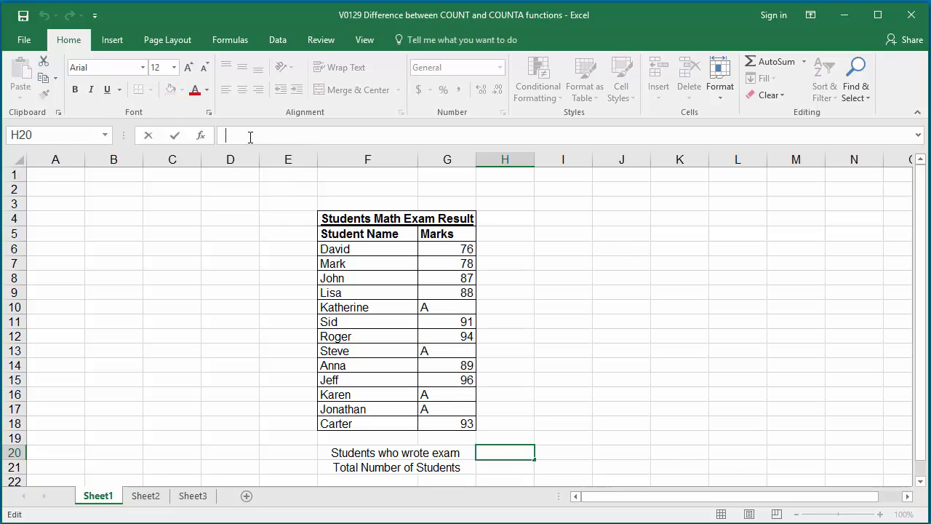
{"action": "type", "text": "="}
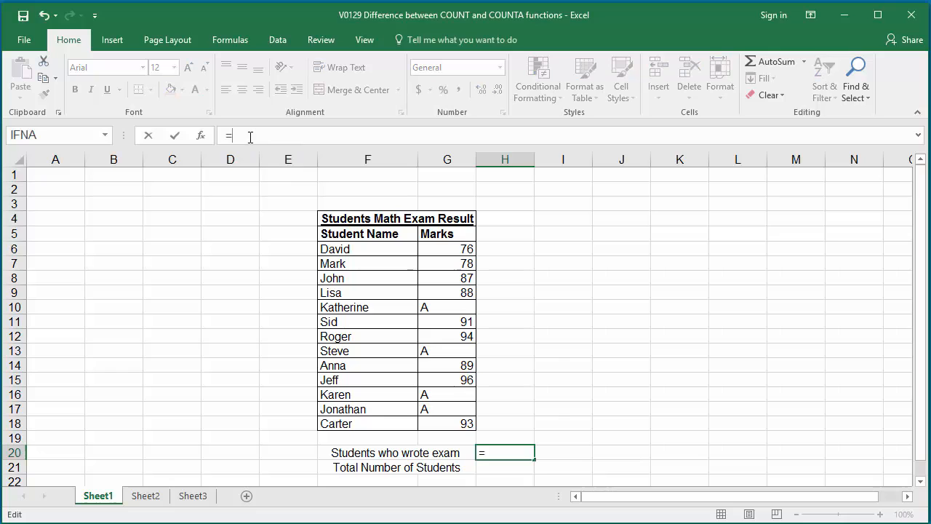
{"action": "type", "text": "COUN"}
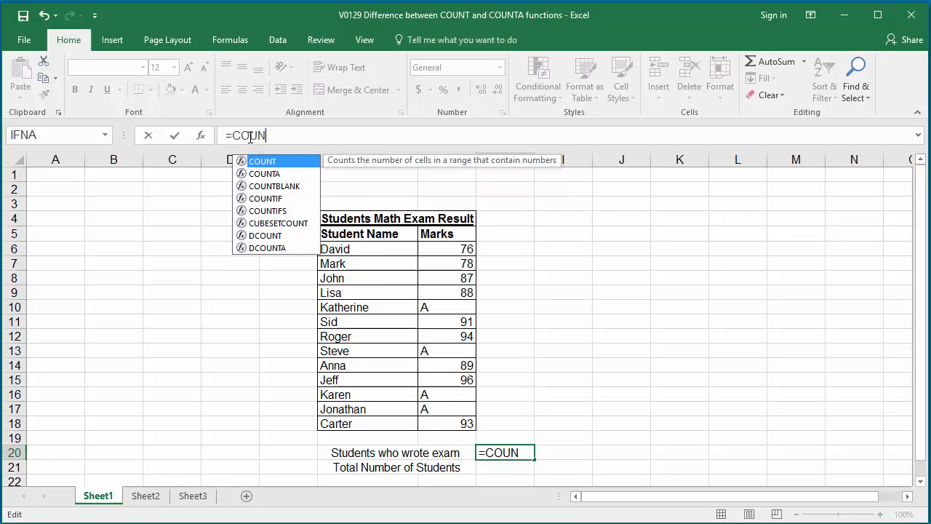
{"action": "type", "text": "T"}
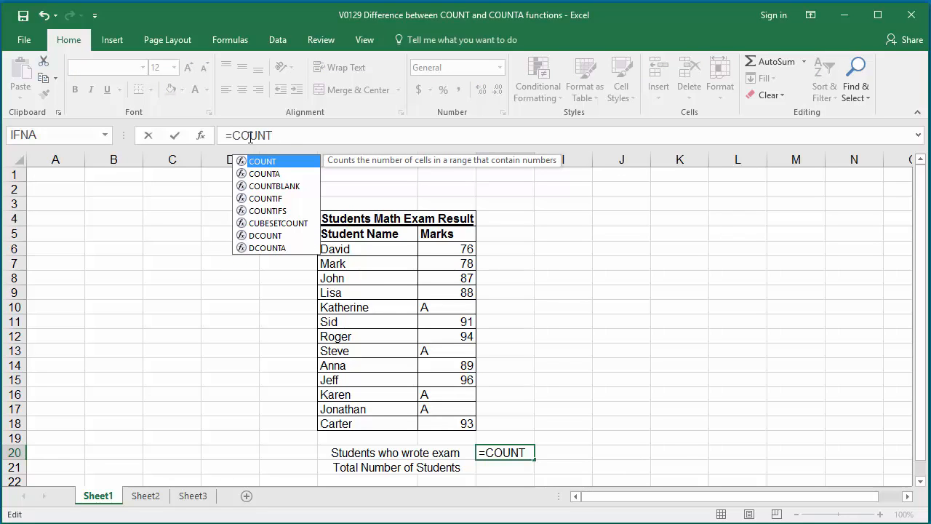
{"action": "type", "text": "("}
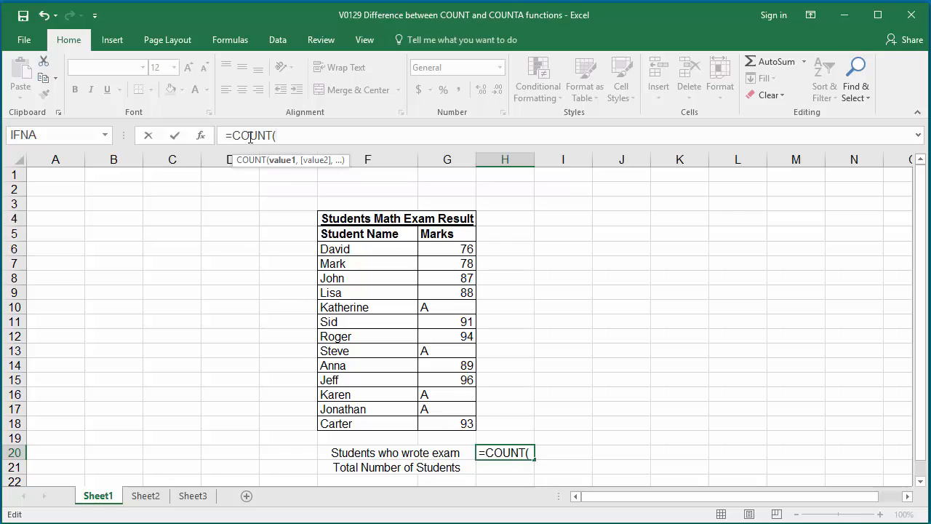
{"action": "type", "text": "G"}
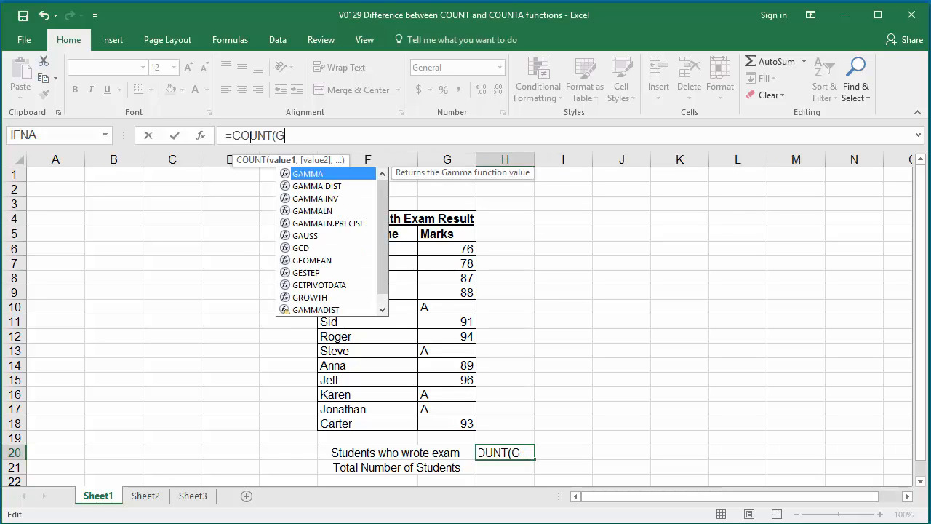
{"action": "left_click", "coordinate": [446, 249]}
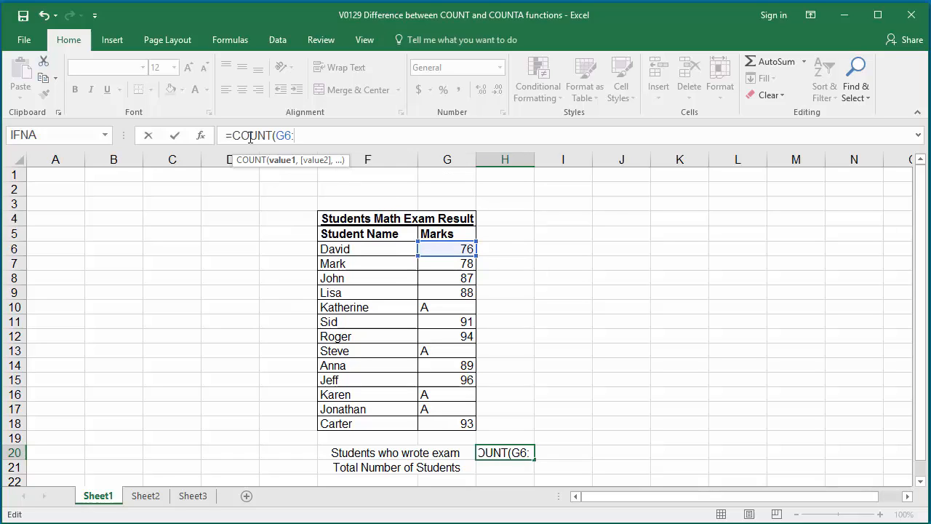
{"action": "type", "text": "G18)"}
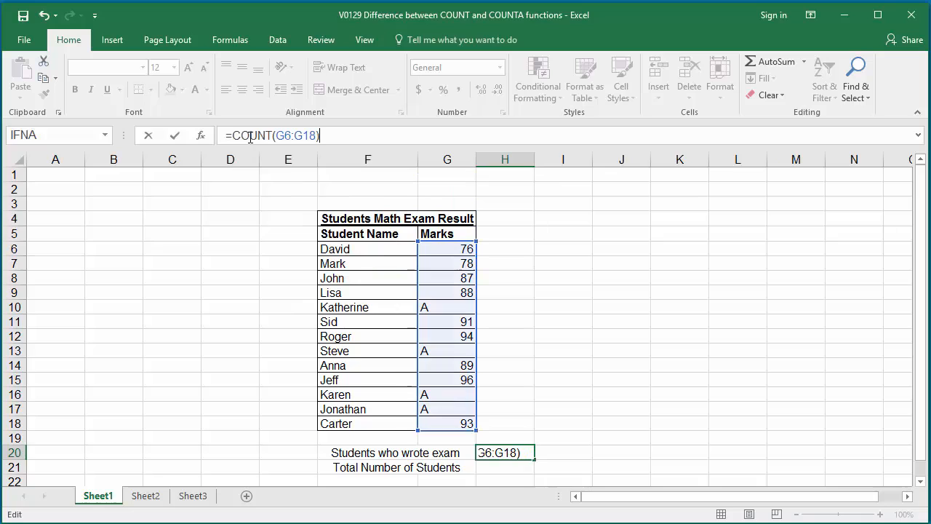
- Commit the COUNT formula so H20 shows 9 exam-takers
{"action": "key", "text": "Enter"}
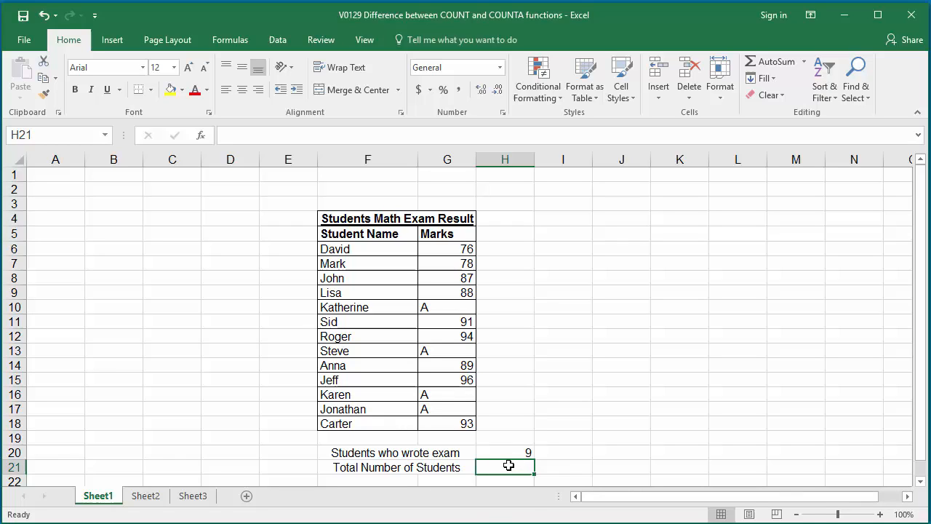
{"action": "mouse_move", "coordinate": [510, 465]}
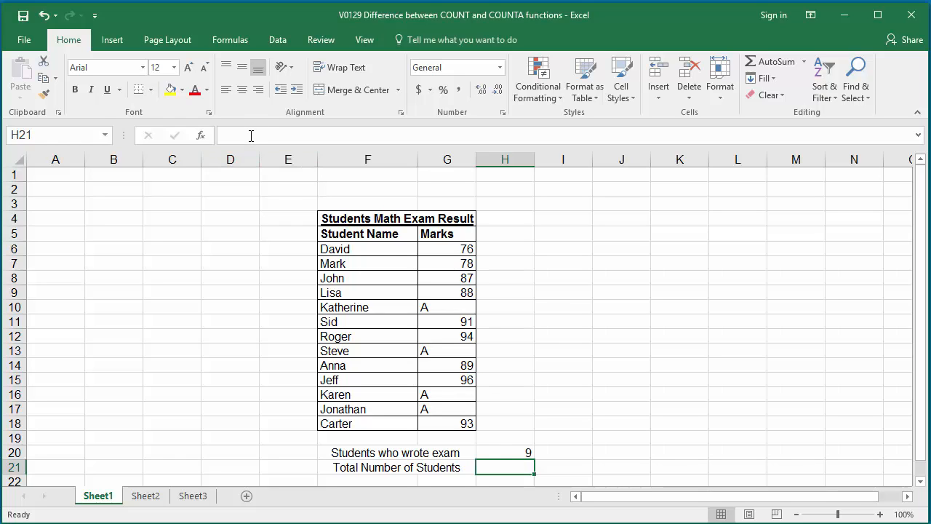
- Enter =COUNTA(G6:G18) in H21 to count all marks entered
{"action": "type", "text": "="}
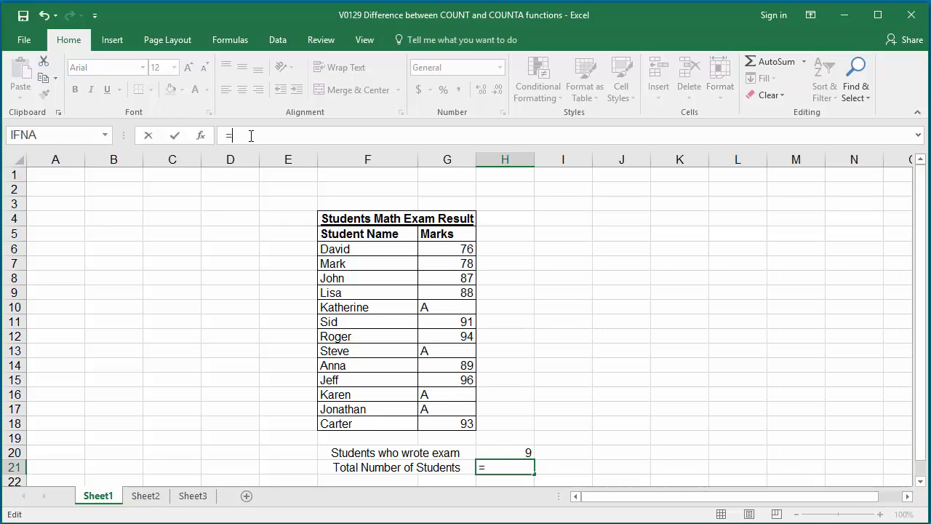
{"action": "type", "text": "COUNTA("}
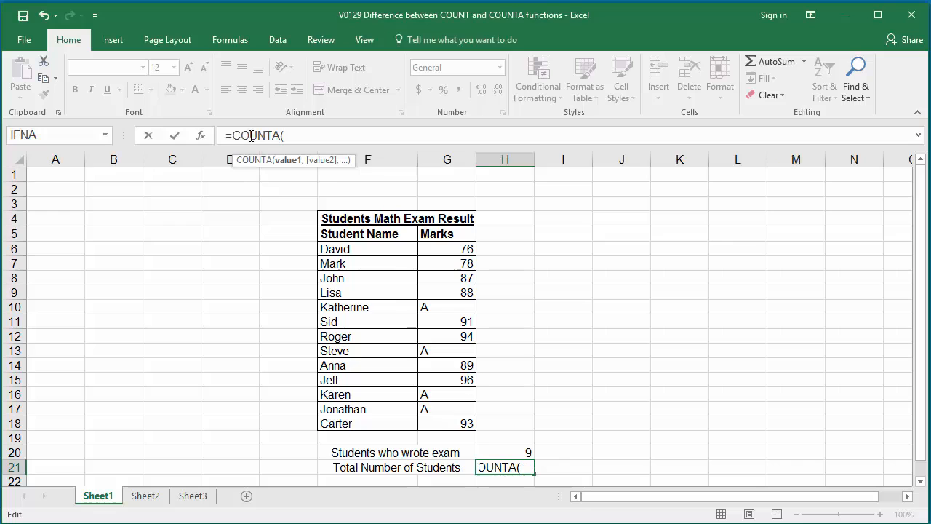
{"action": "left_click", "coordinate": [447, 248]}
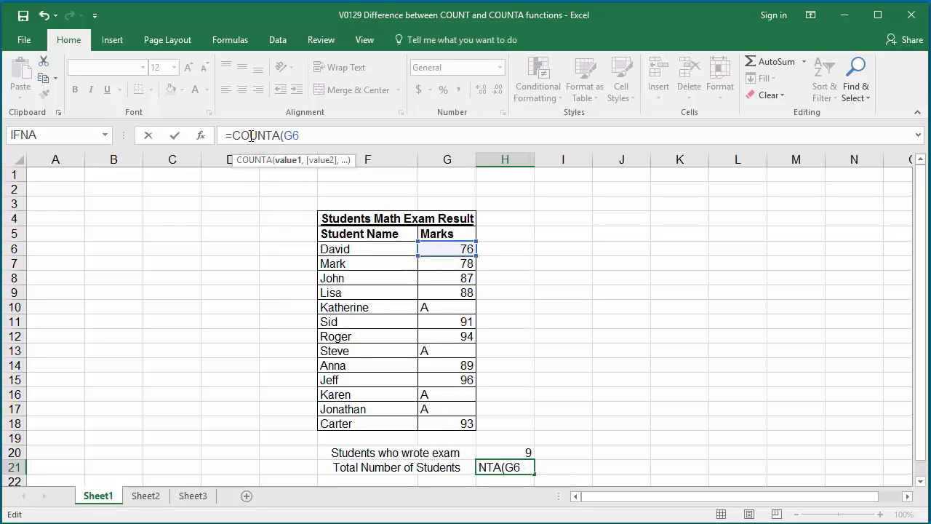
{"action": "type", "text": ":"}
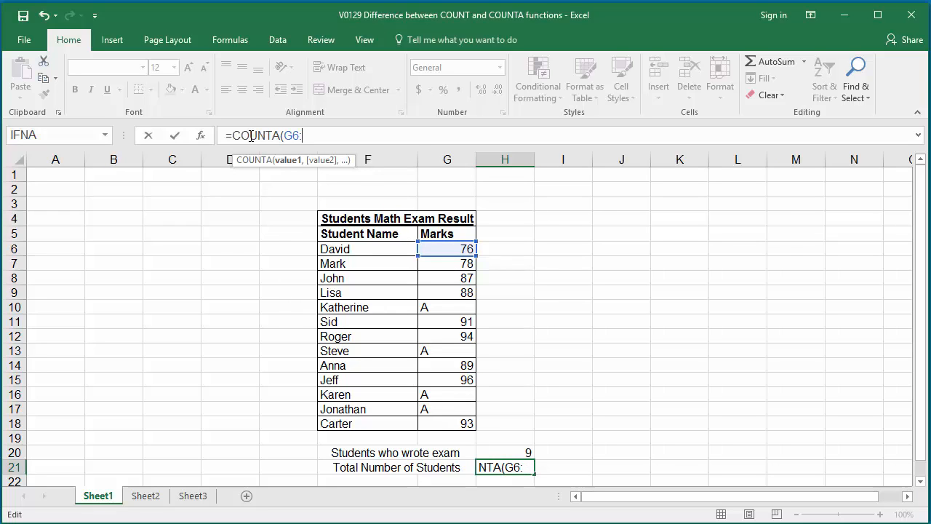
{"action": "left_click_drag", "start_coordinate": [447, 249], "coordinate": [447, 423]}
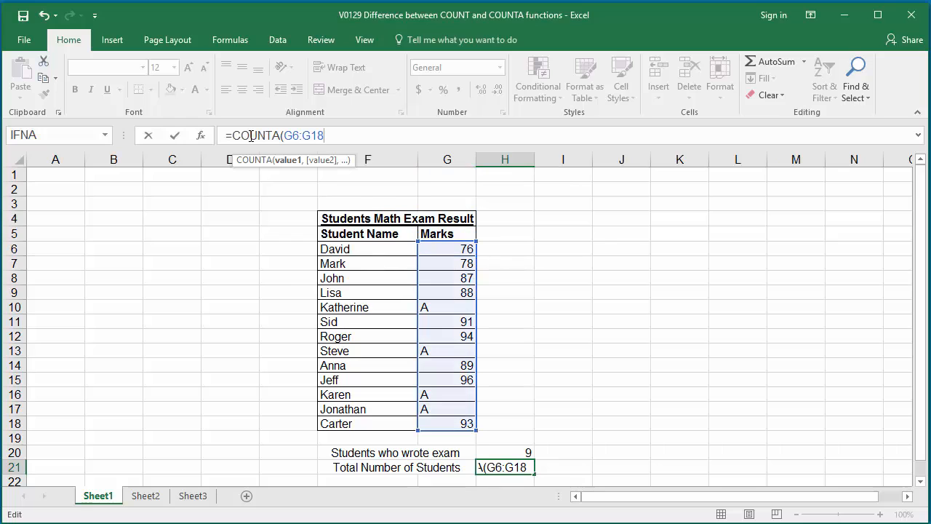
{"action": "type", "text": ")"}
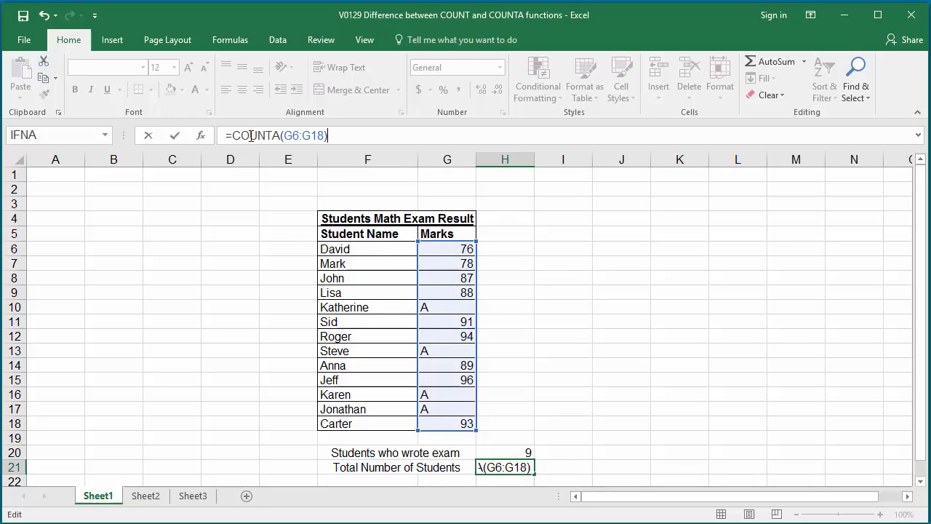